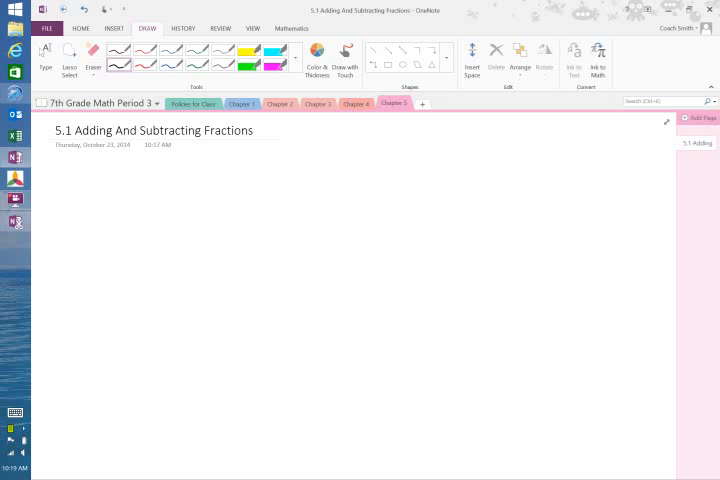
Step: Handwrite 'When adding or subtracting fractions or mixed numbers.' in black ink
left_click_drag(60, 178, 110, 178)
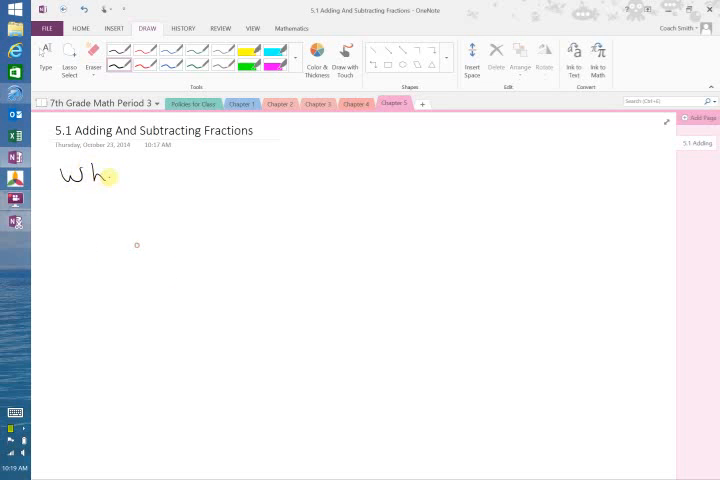
type("When adding or")
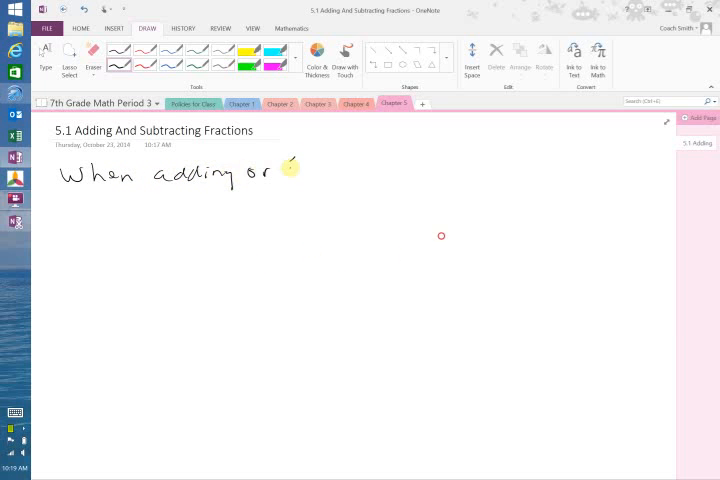
left_click_drag(285, 168, 360, 170)
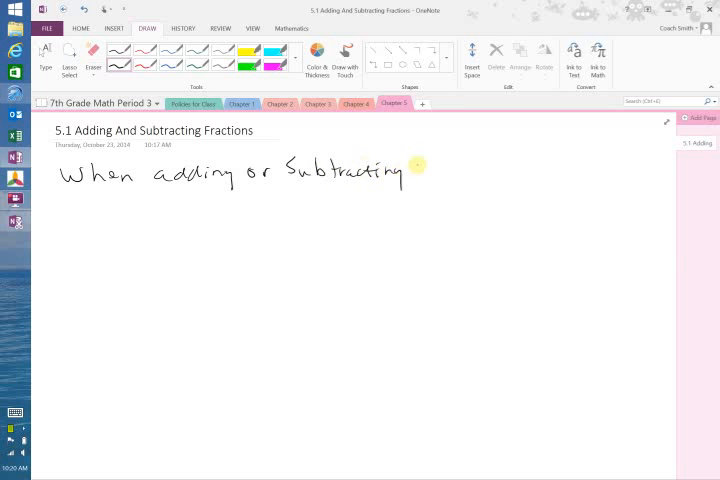
type("fractions")
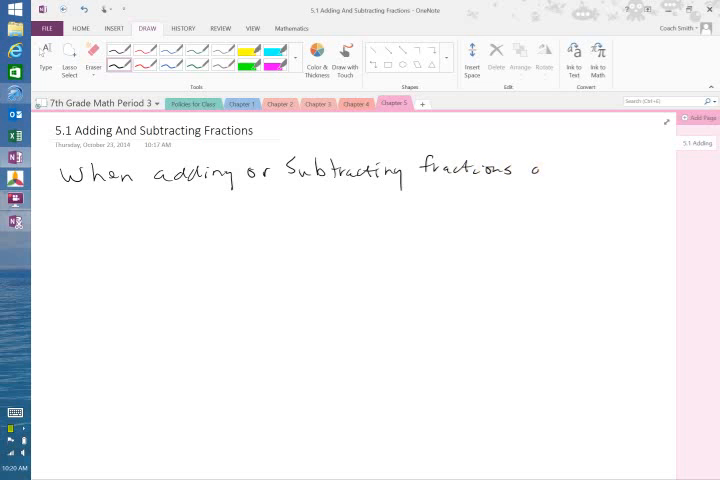
type("or Mil")
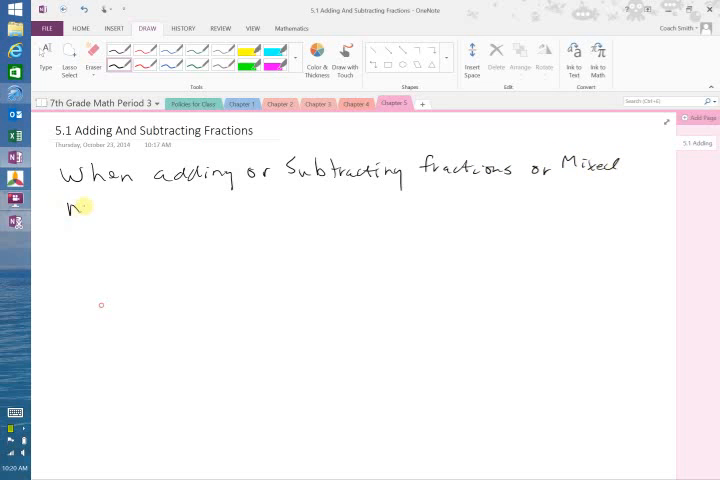
left_click_drag(90, 210, 155, 210)
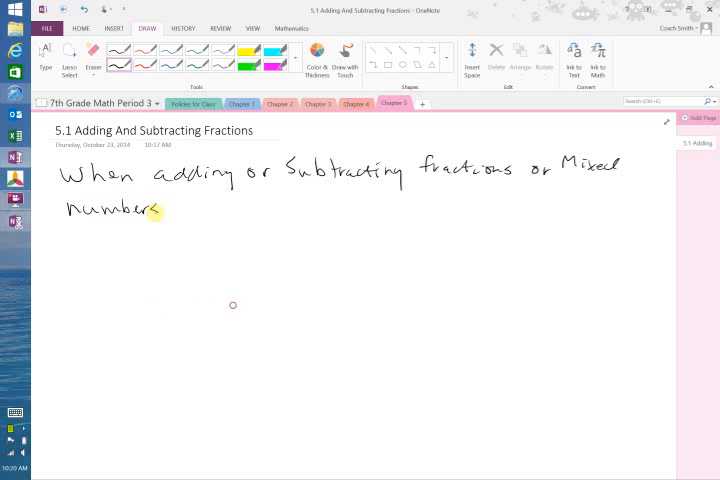
left_click_drag(180, 205, 195, 215)
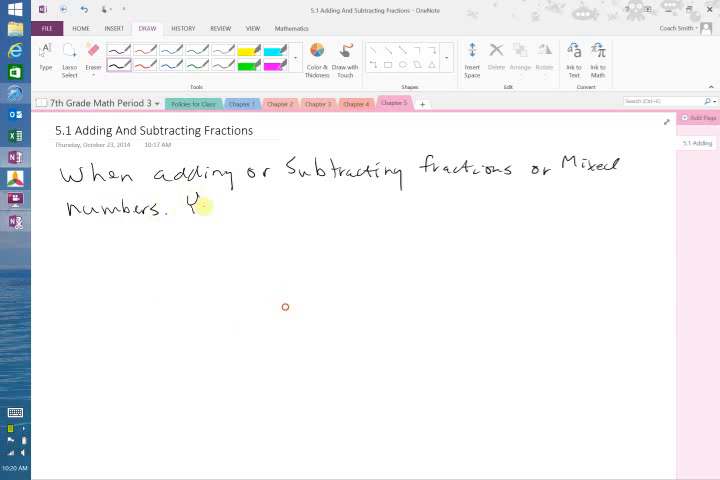
Step: Handwrite the second line 'You must always have common denominators.'
type("You mu")
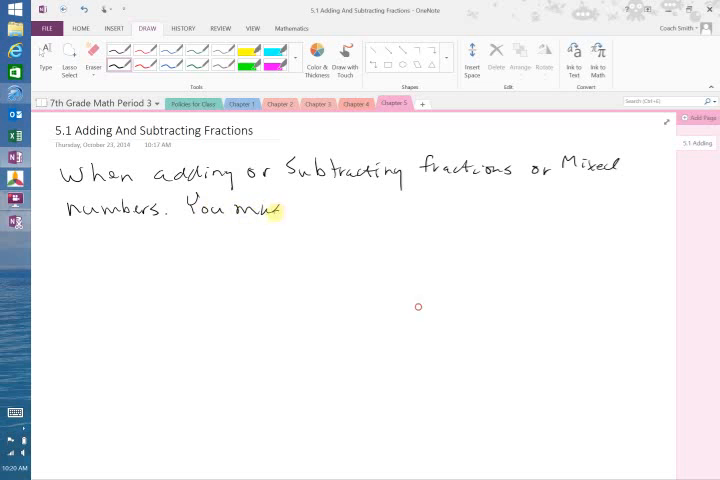
left_click(92, 57)
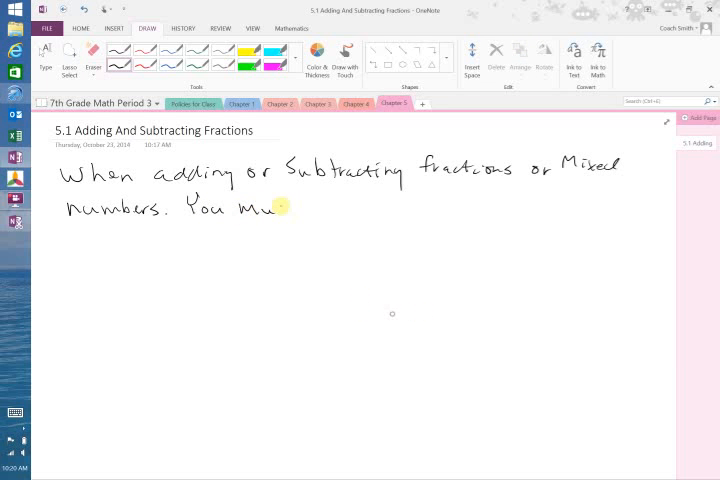
type("st always")
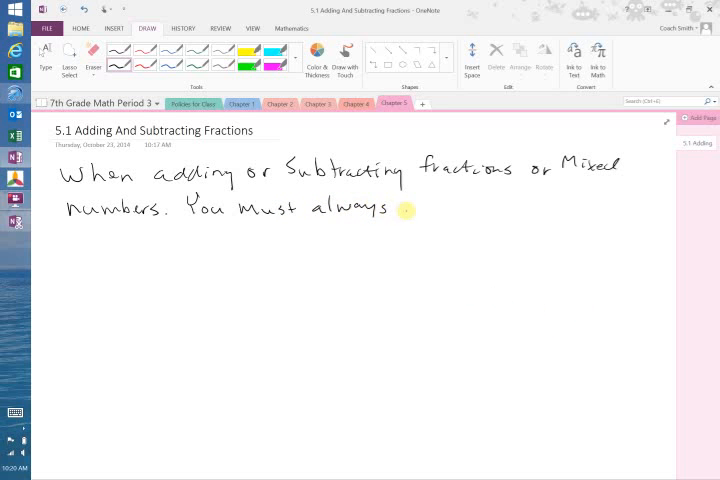
type("have")
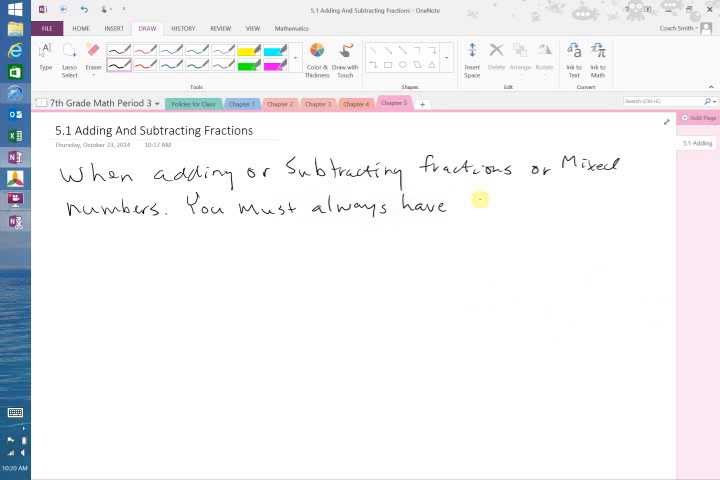
type("common")
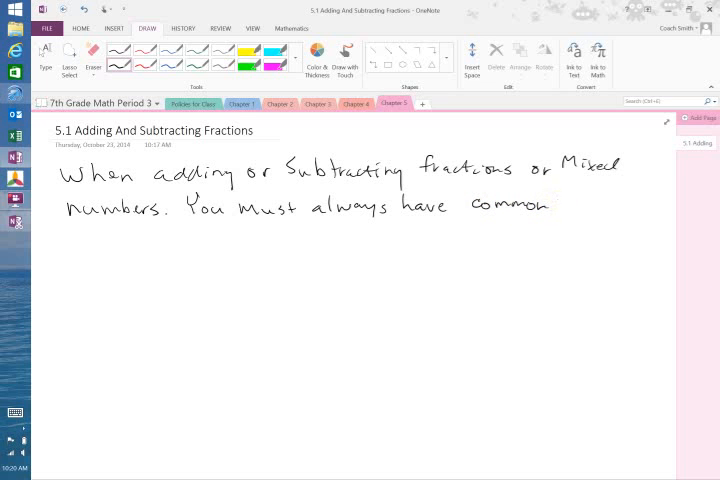
type("denominators.")
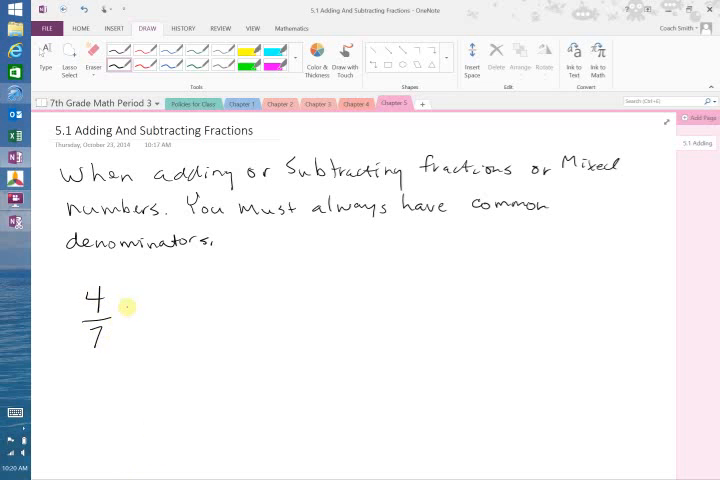
Step: Ink the example 4/7 + 5/7 below the rule
left_click_drag(125, 310, 165, 330)
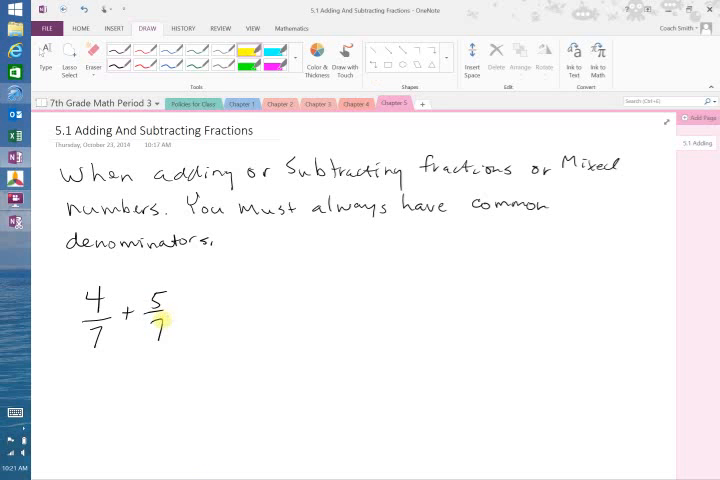
left_click_drag(90, 335, 160, 335)
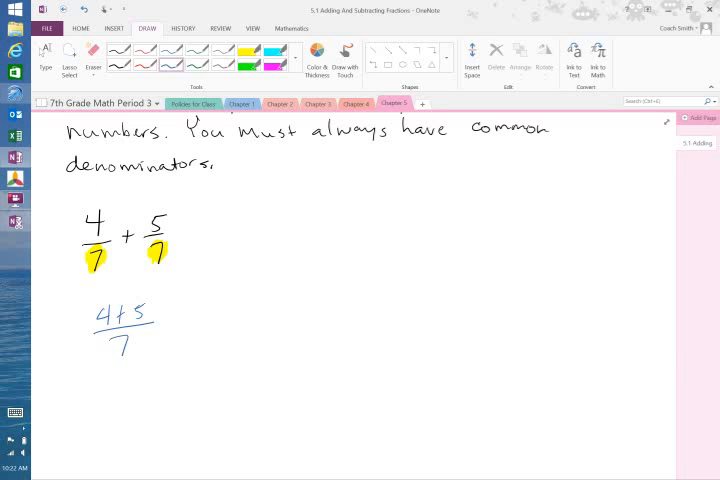
Step: Write 9/7 in blue with an arrow labeling it 'Improper fractions'
left_click(120, 383)
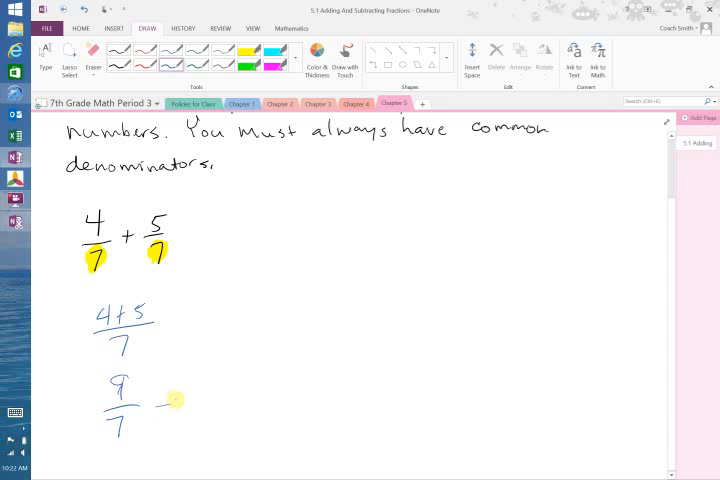
type("→ Improper")
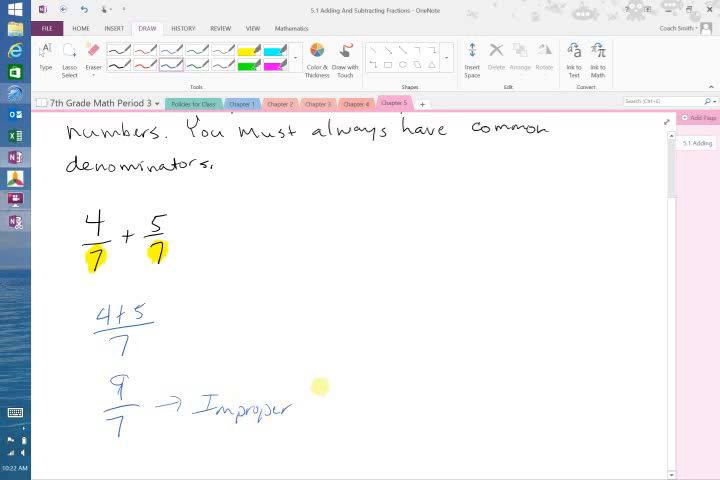
type("fractions")
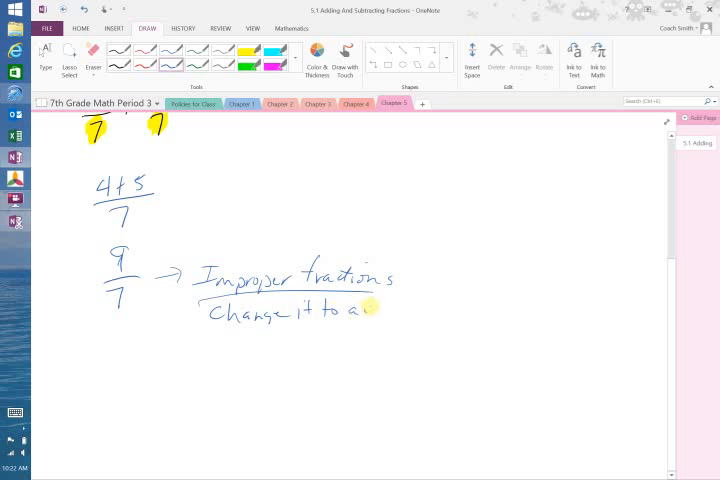
Step: Finish 'Change it to a mixed number' and divide 9 by 7 to a boxed 1 2/7
type("mixed number")
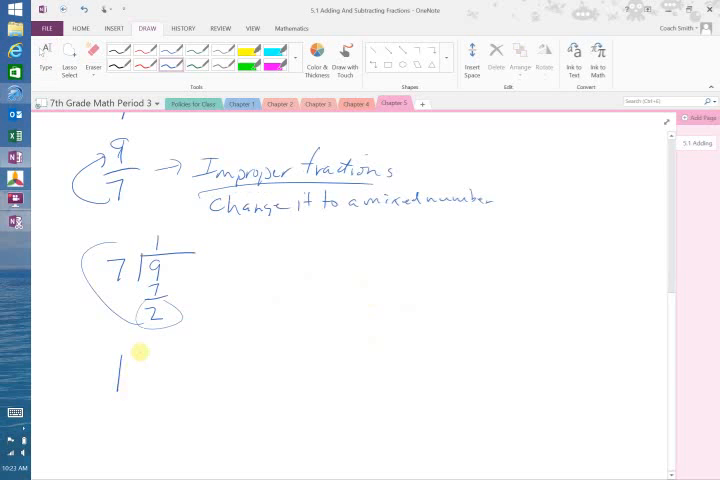
left_click_drag(120, 355, 170, 395)
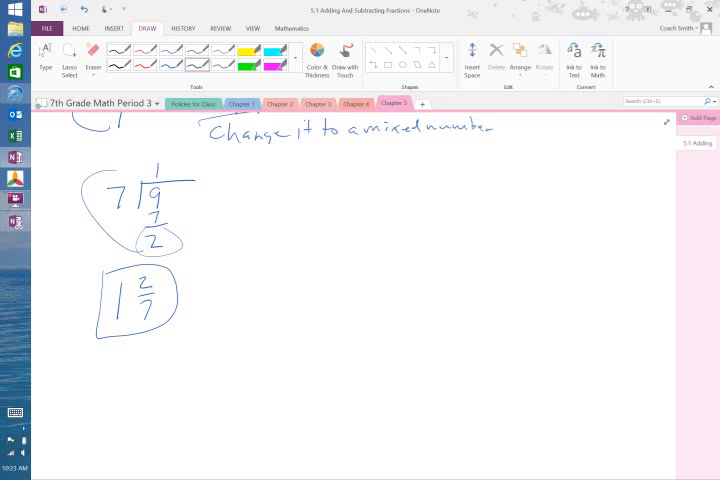
Step: In green, write 7/12 − 5/12 = (7−5)/12 = 2/12, simplified to a boxed 1/6
left_click_drag(325, 185, 345, 210)
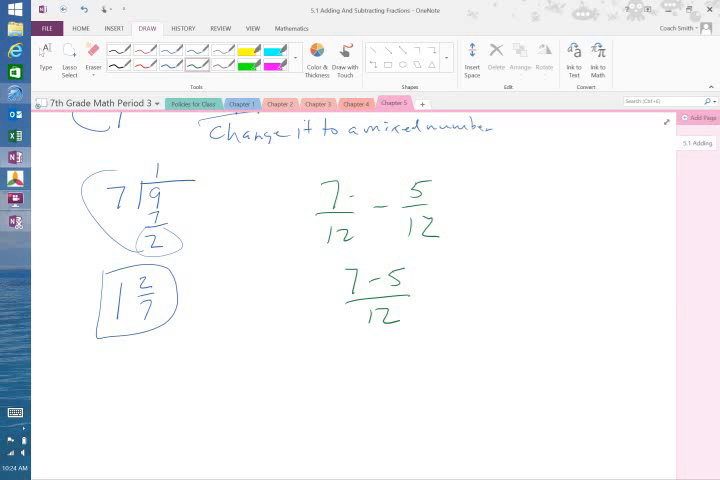
left_click(93, 55)
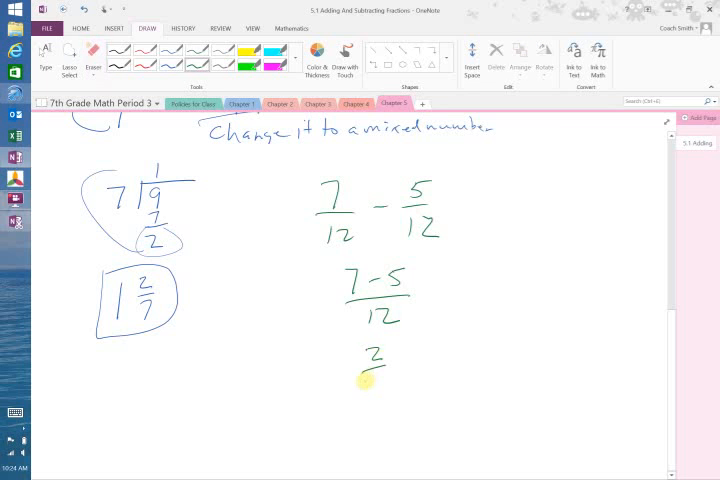
type("12")
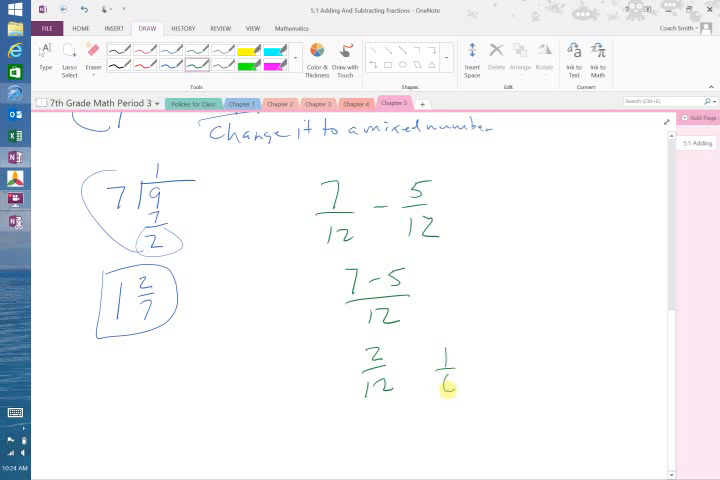
left_click_drag(425, 340, 470, 405)
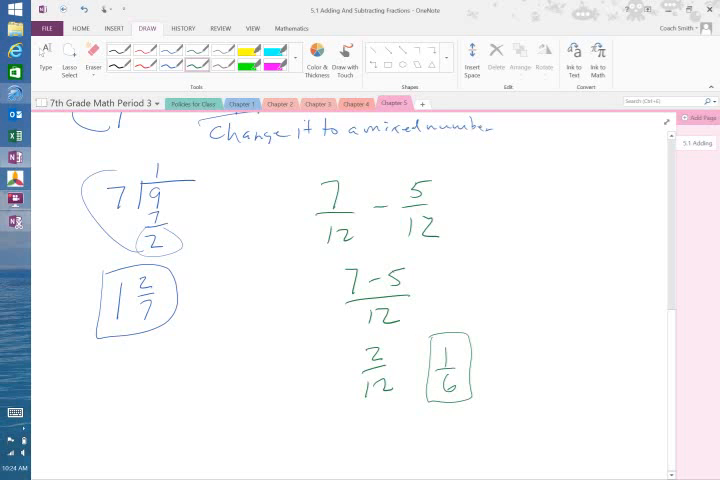
mouse_move(390, 361)
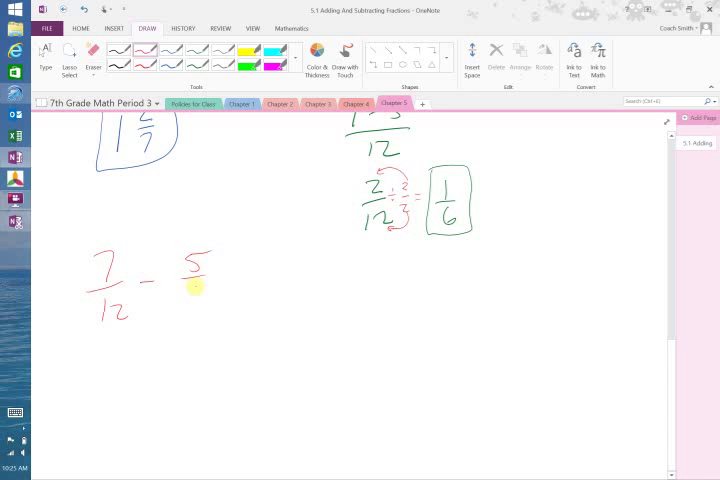
Step: Write 7/12 − 5/18 in red with the note 'Find the LCD (LCM) of the denominators'
left_click_drag(192, 290, 205, 320)
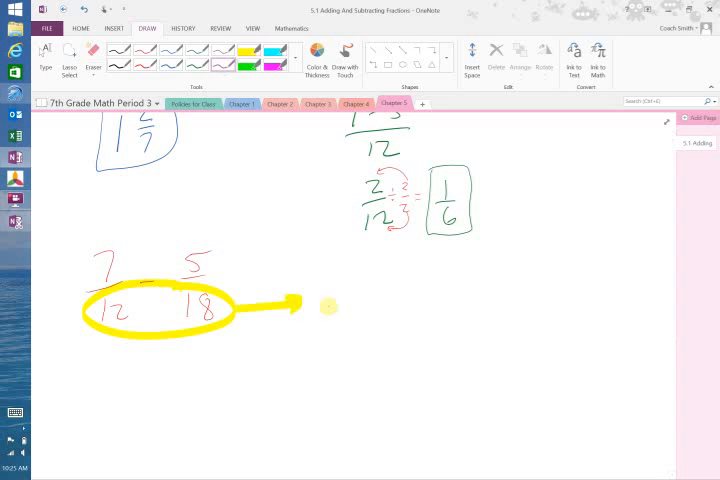
type("Find")
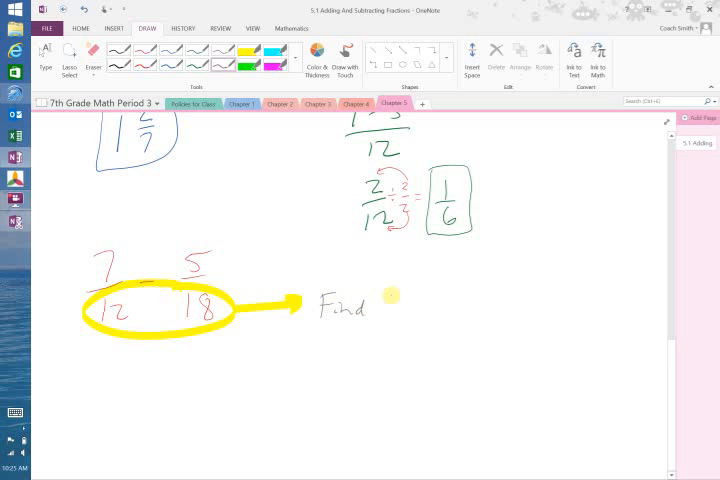
type("the LCD (LCM")
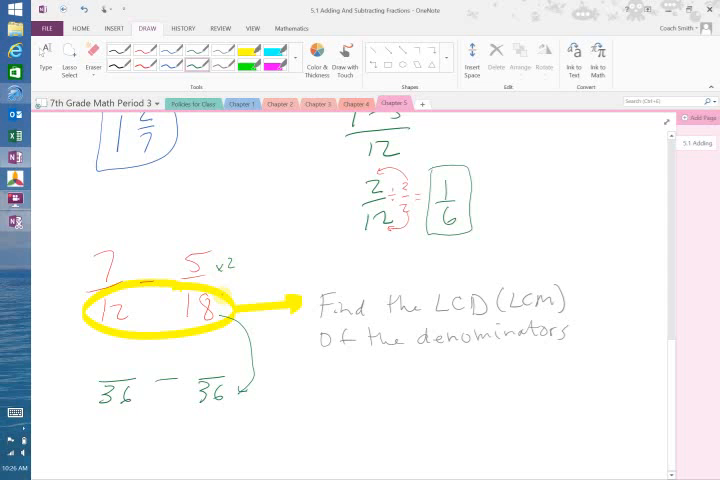
Step: Mark ×3 and ×2, write 21/36 − 10/36 and (21−10)/36, and circle 11/36
left_click(222, 295)
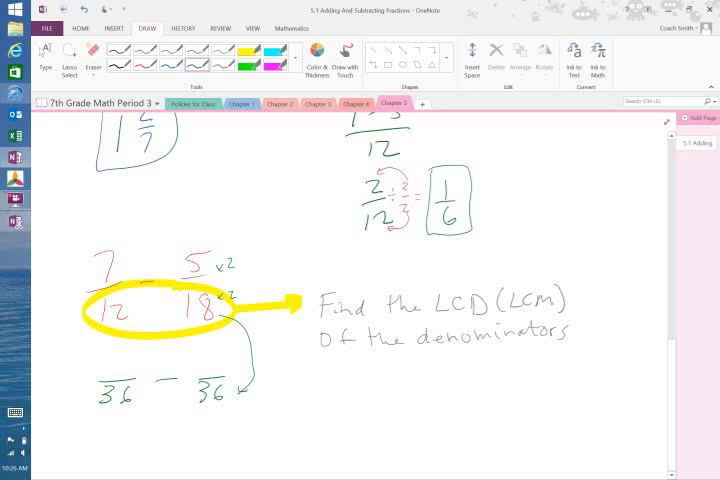
type("10")
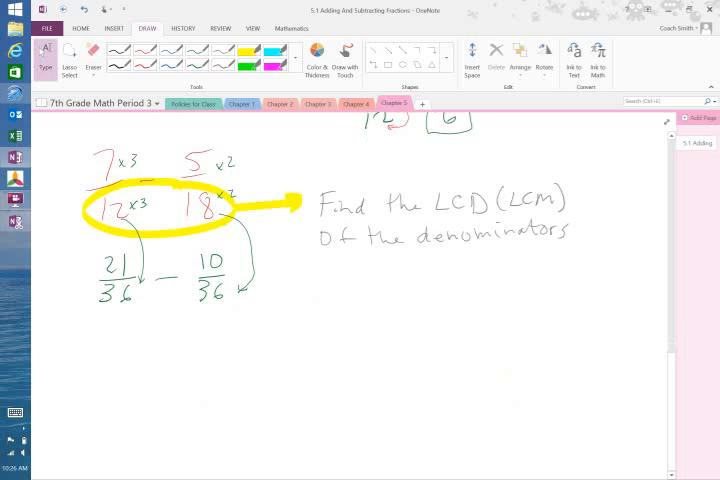
left_click_drag(132, 345, 140, 350)
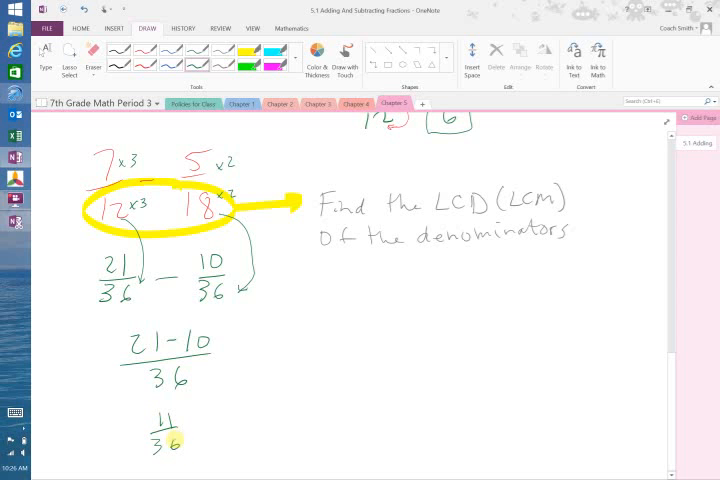
left_click_drag(150, 410, 175, 455)
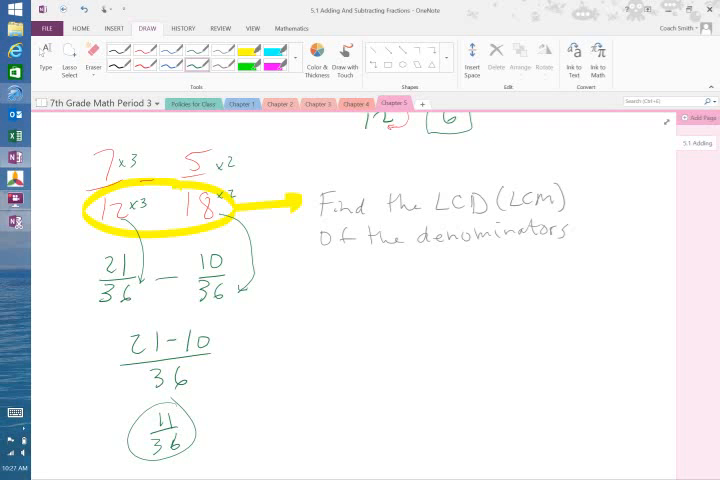
Step: Write 1/9 + 5/6, convert in red to 2/18 + 15/18, and circle 17/18
scroll("down", 3)
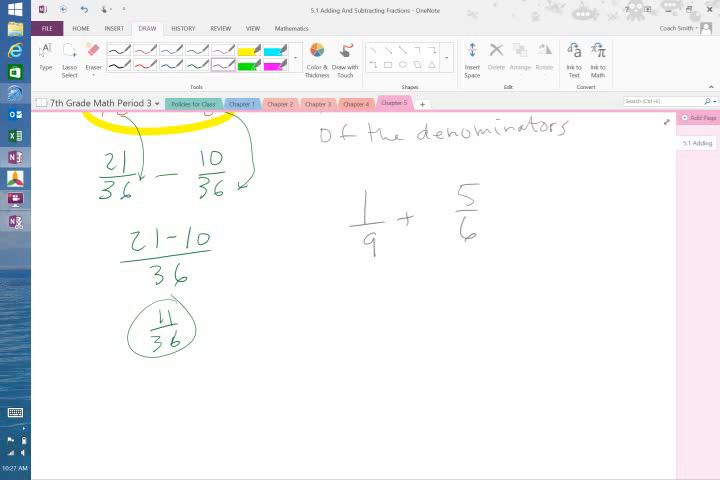
left_click(363, 315)
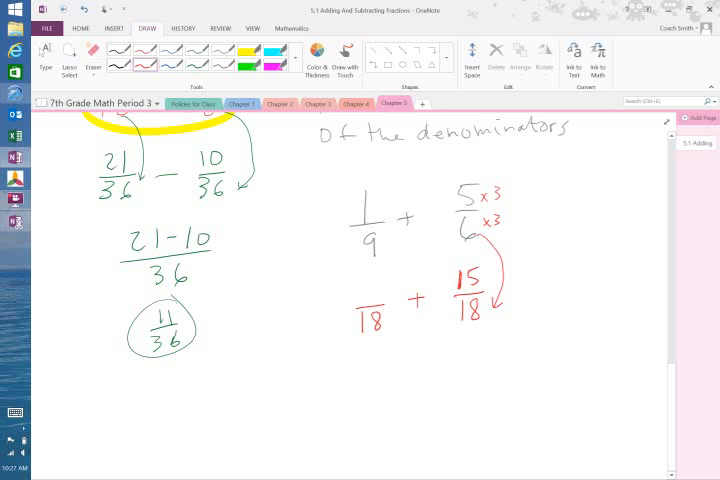
left_click_drag(383, 253, 398, 310)
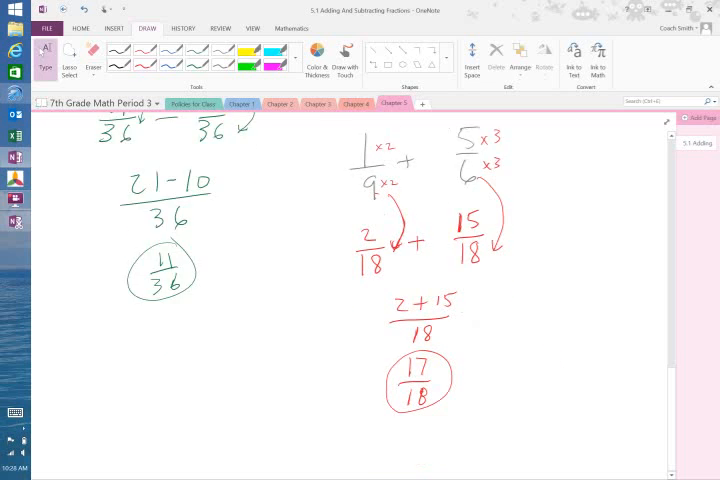
scroll("down", 3)
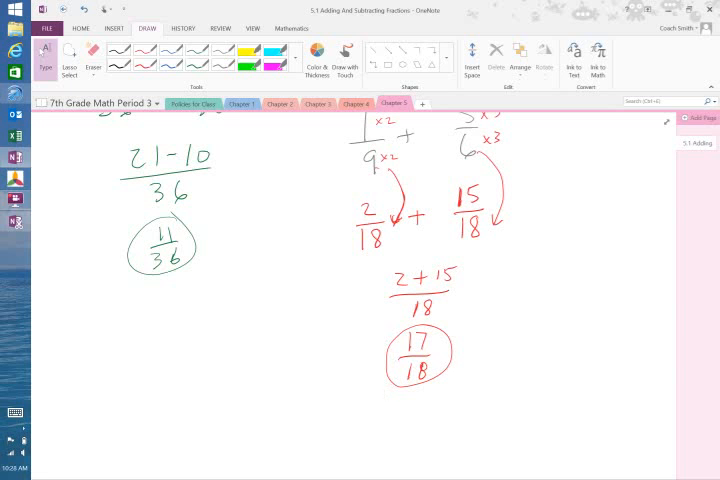
Step: Write the next problem 11/12 − 3/4 in green ink
scroll("down", 3)
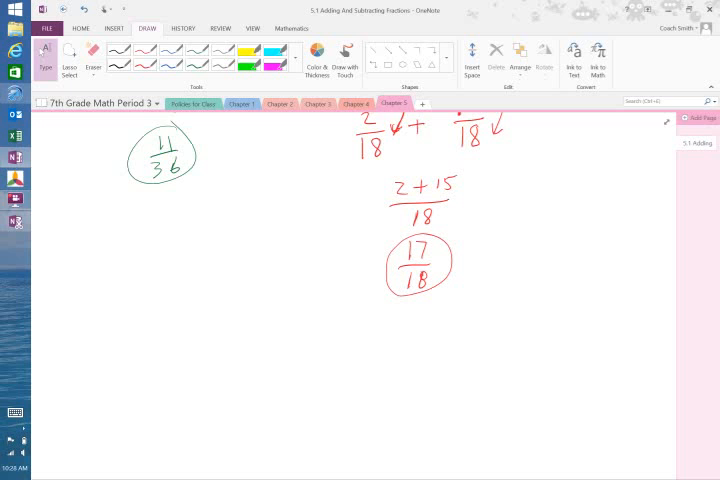
left_click(385, 302)
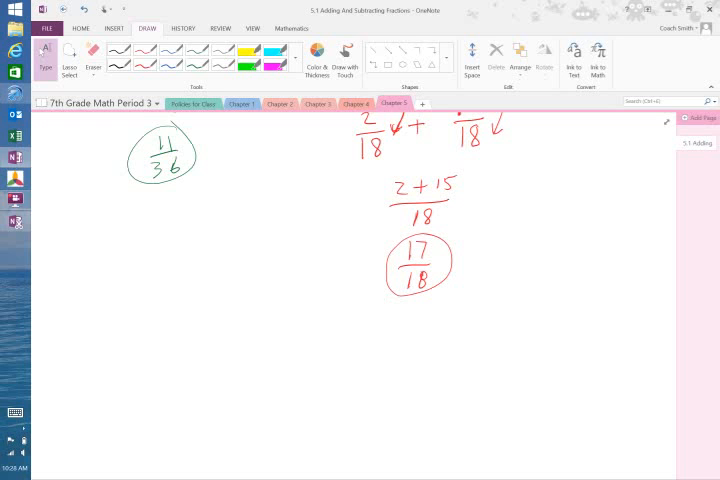
left_click_drag(150, 310, 155, 365)
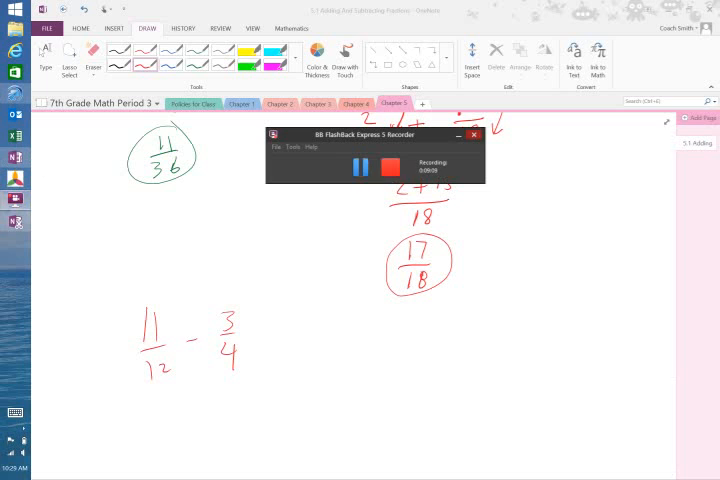
left_click(474, 134)
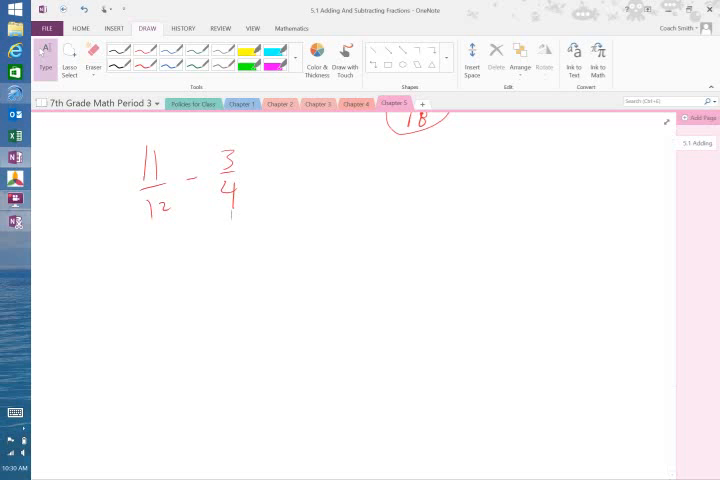
Step: Rewrite it as 11/12 − 9/12, annotating the ×1 and ×3 factors with arrows
left_click_drag(135, 283, 237, 280)
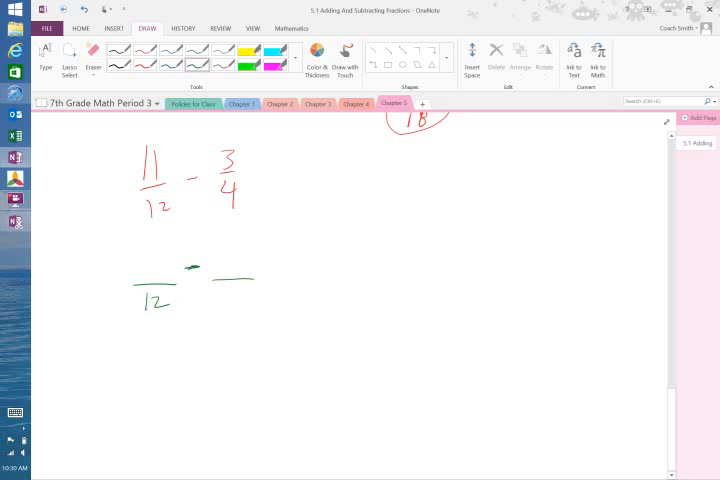
left_click_drag(155, 215, 135, 300)
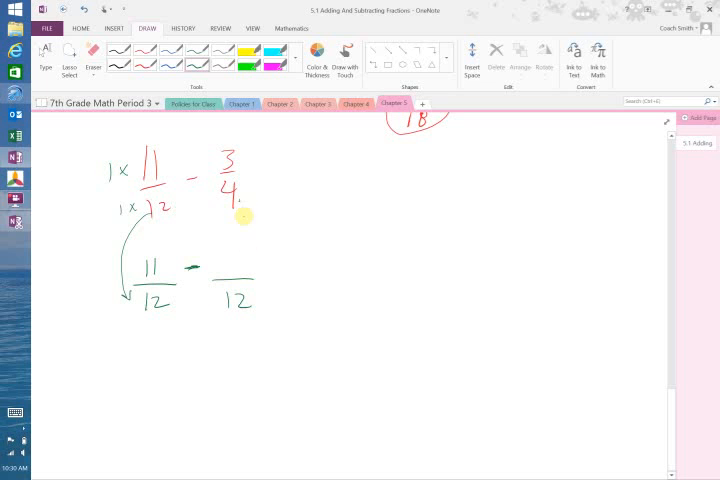
left_click_drag(245, 215, 265, 305)
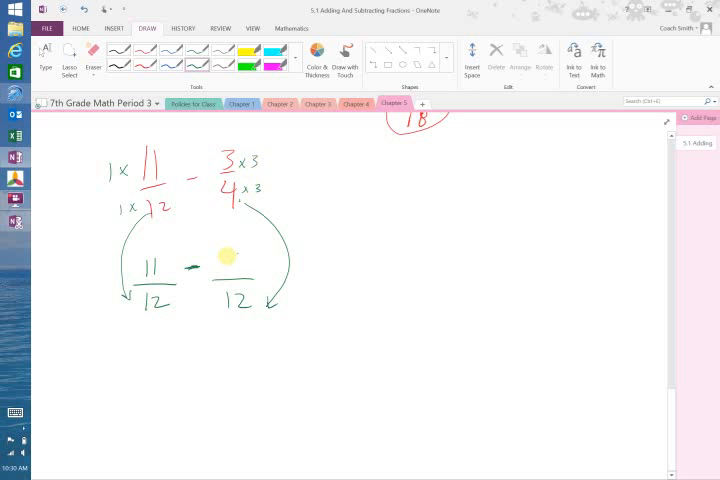
left_click(232, 262)
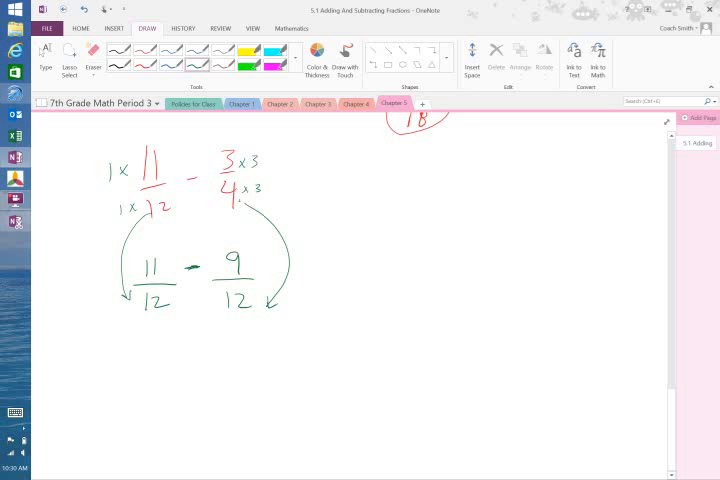
left_click(181, 351)
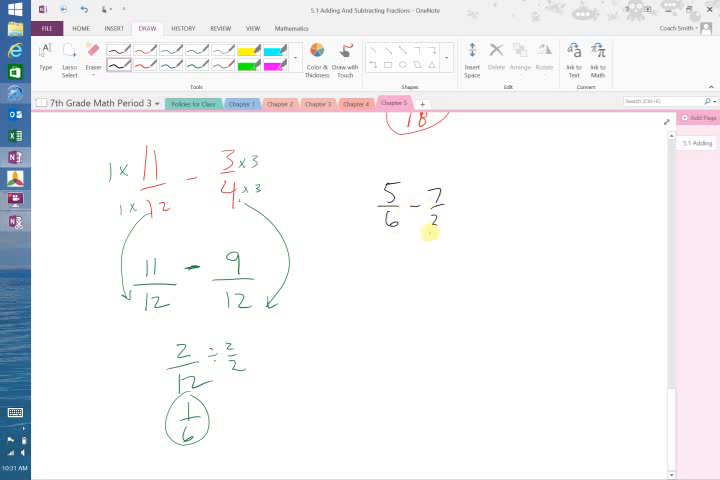
Step: Write 5/6 − 7/30 − 2/5 in black and convert it to 25/30 − 7/30 − 12/30 in red
left_click(428, 222)
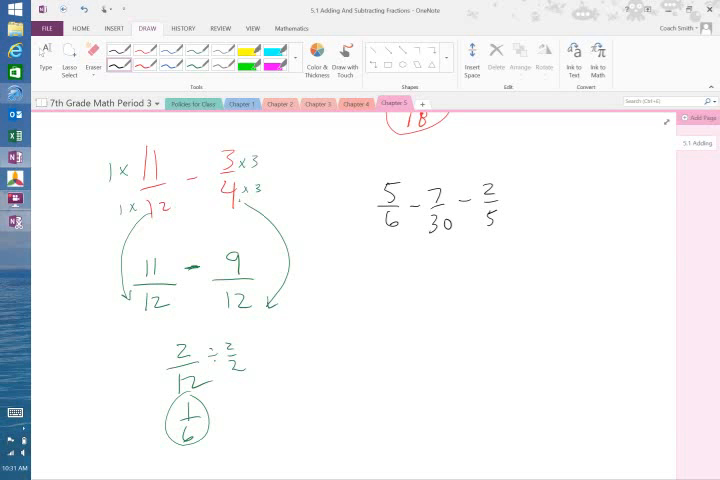
type("3")
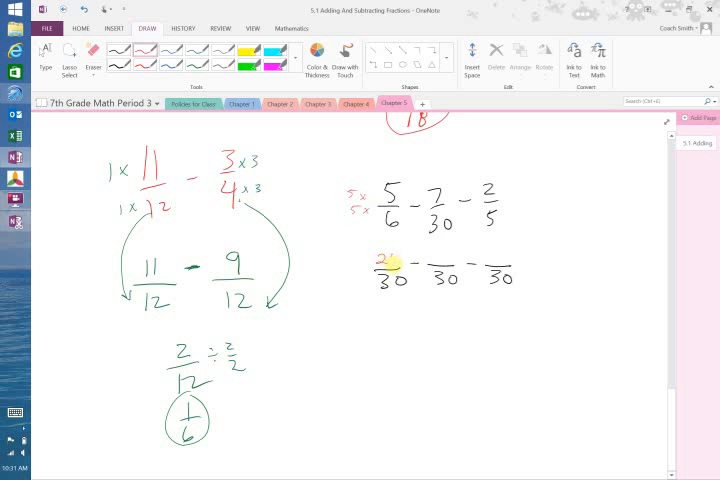
left_click(393, 265)
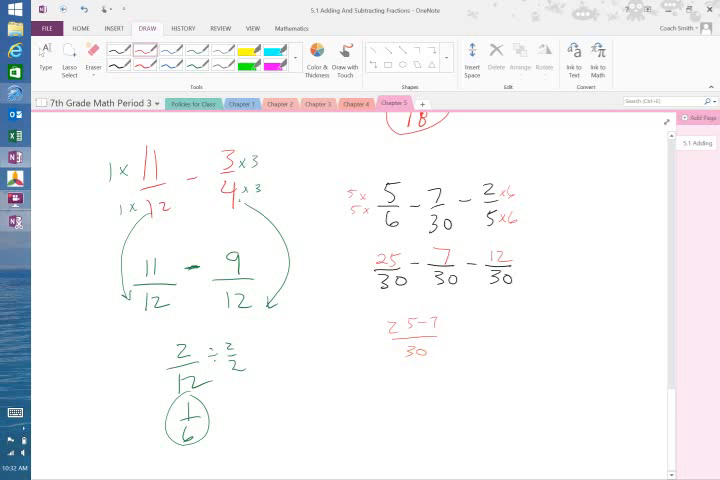
Step: Handwrite 18/30 − 12/30 in red, reducing it to 6/30 with the boxed answer 1/5
left_click(408, 388)
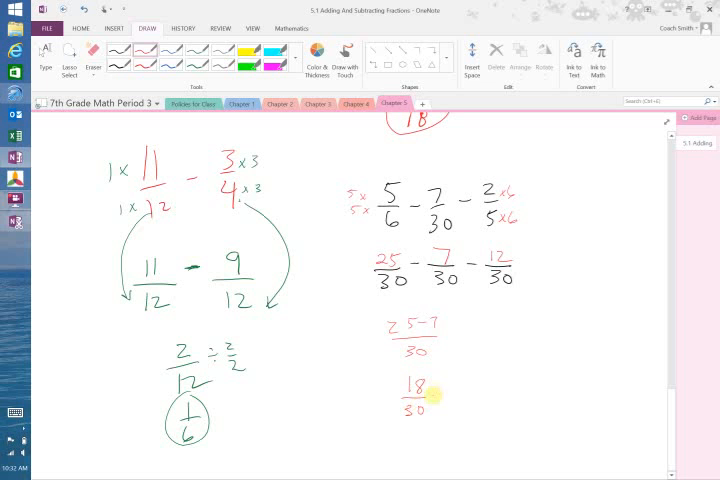
left_click(460, 388)
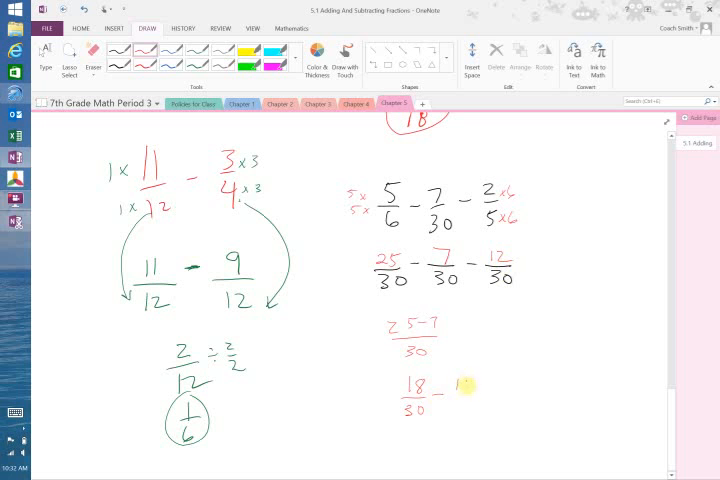
type("12/3")
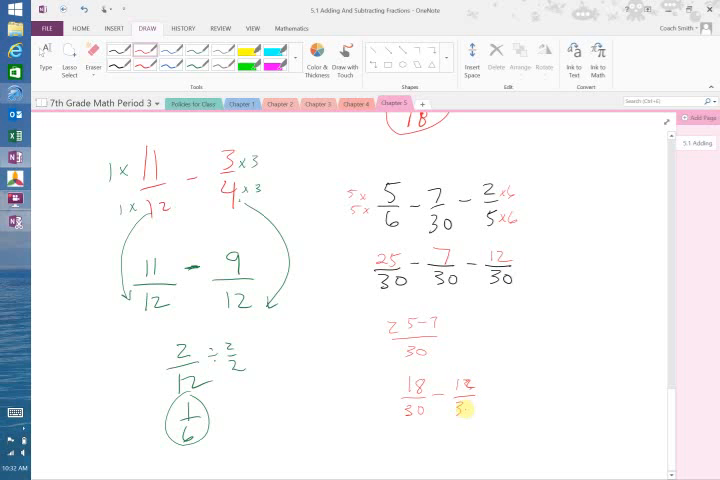
scroll("down", 3)
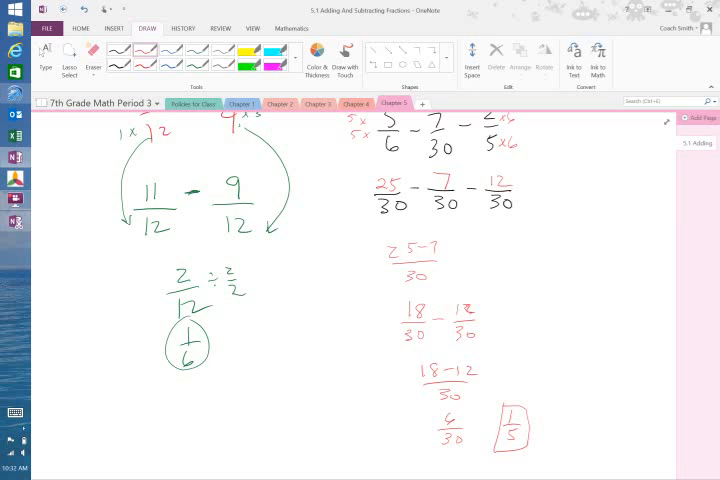
scroll("down", 3)
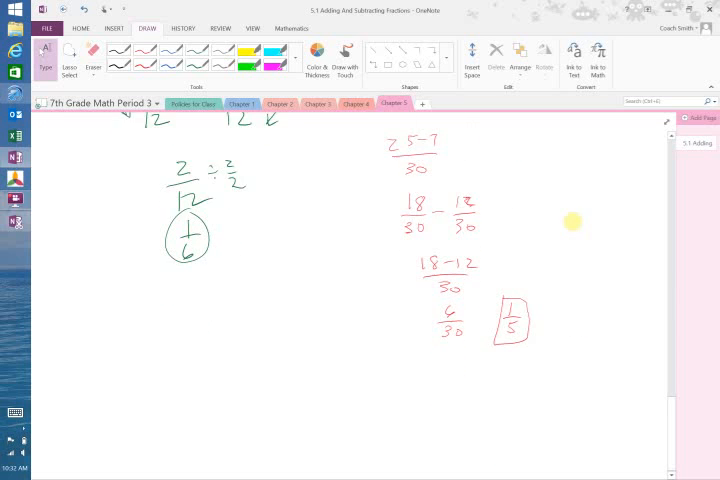
Step: Handwrite x + 4/8 = 5/8 in red, with (x+4)/8 = 5/8 below it
scroll("up", 3)
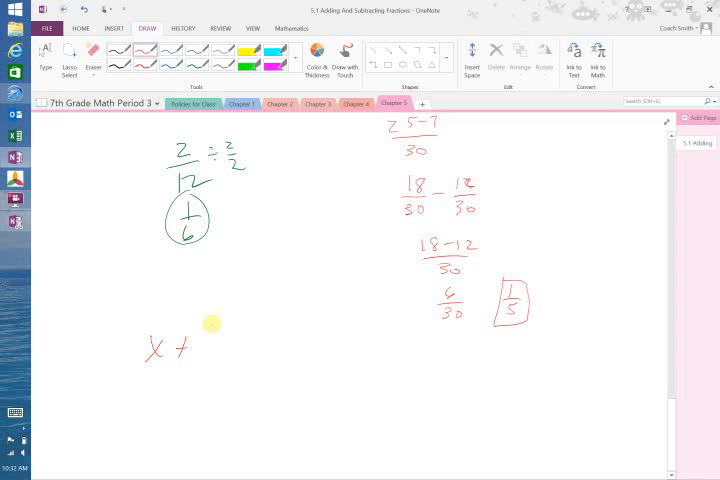
type("4/8 = 5/8")
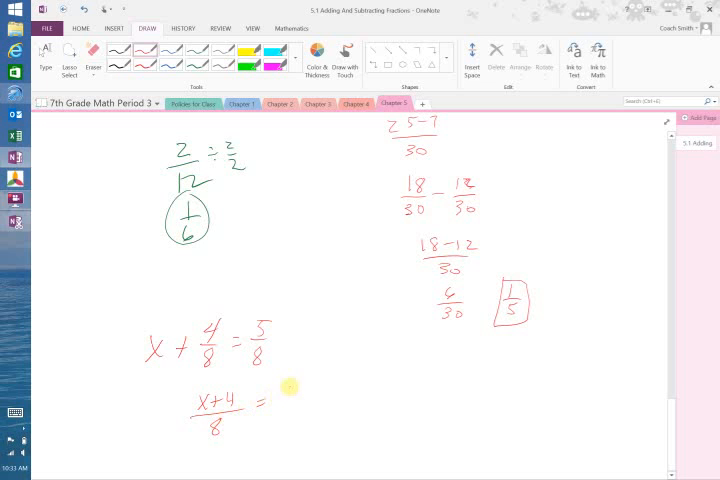
left_click(285, 400)
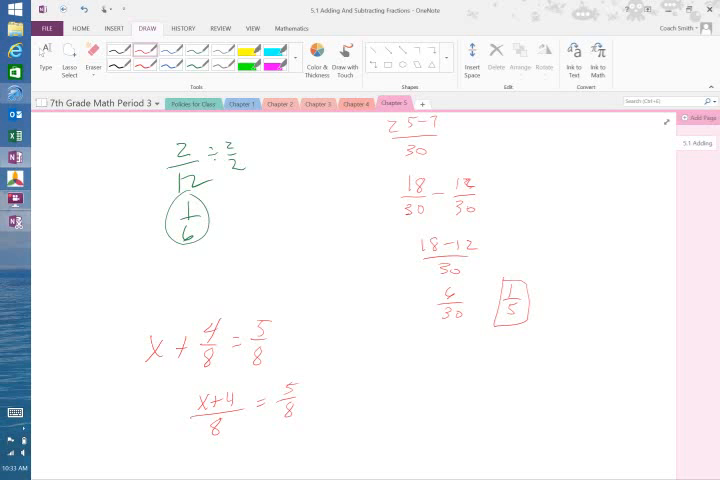
scroll("down", 3)
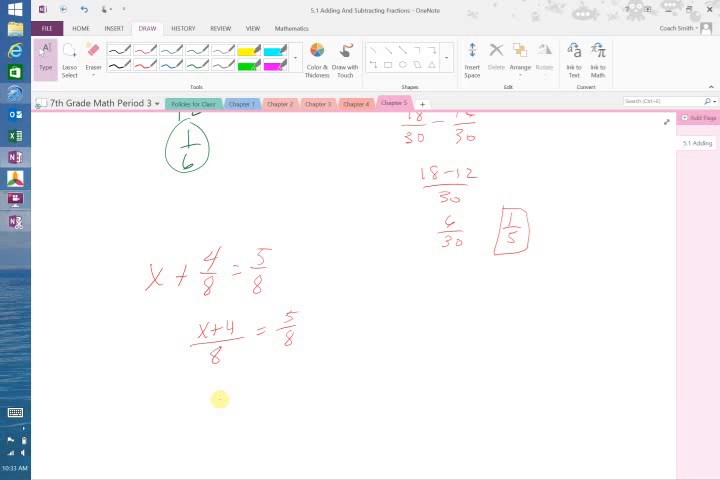